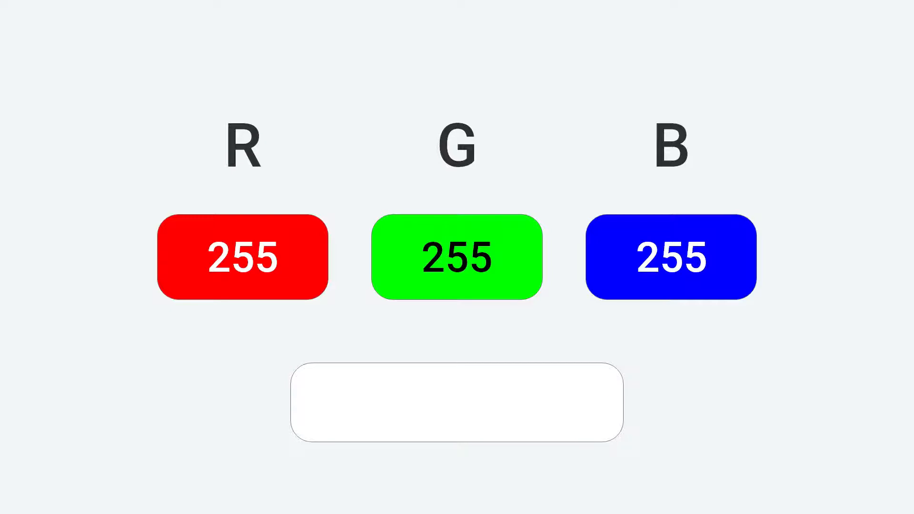
click(669, 258)
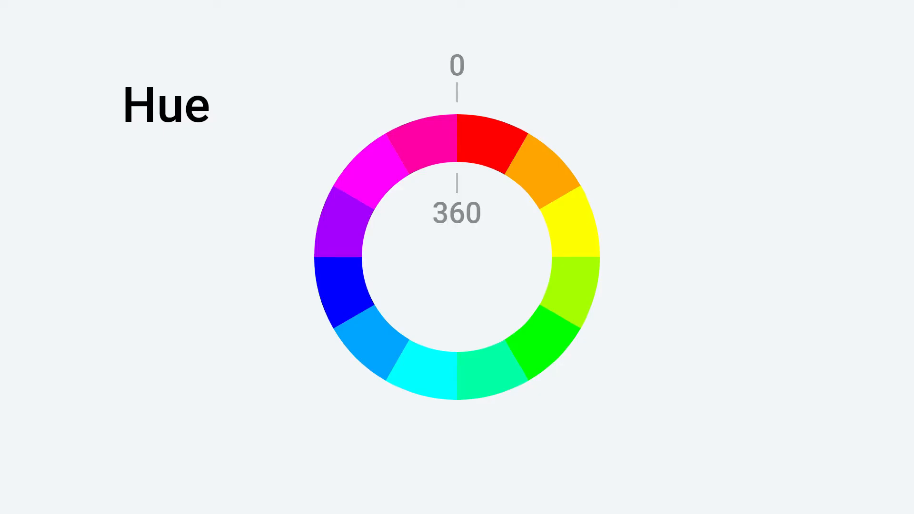
click(487, 145)
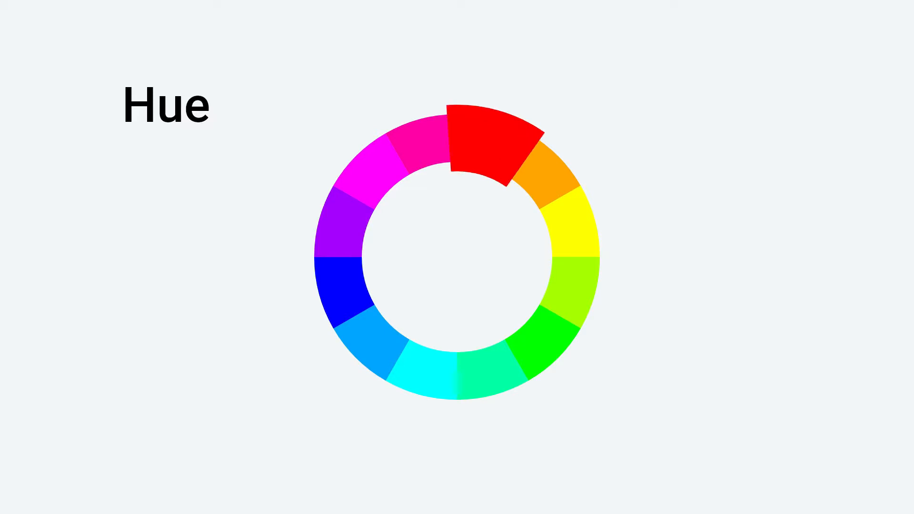
click(542, 344)
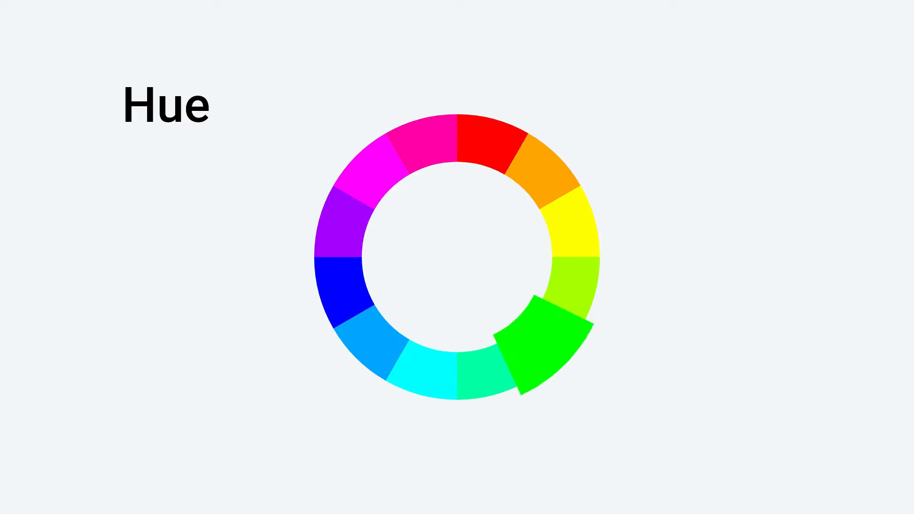